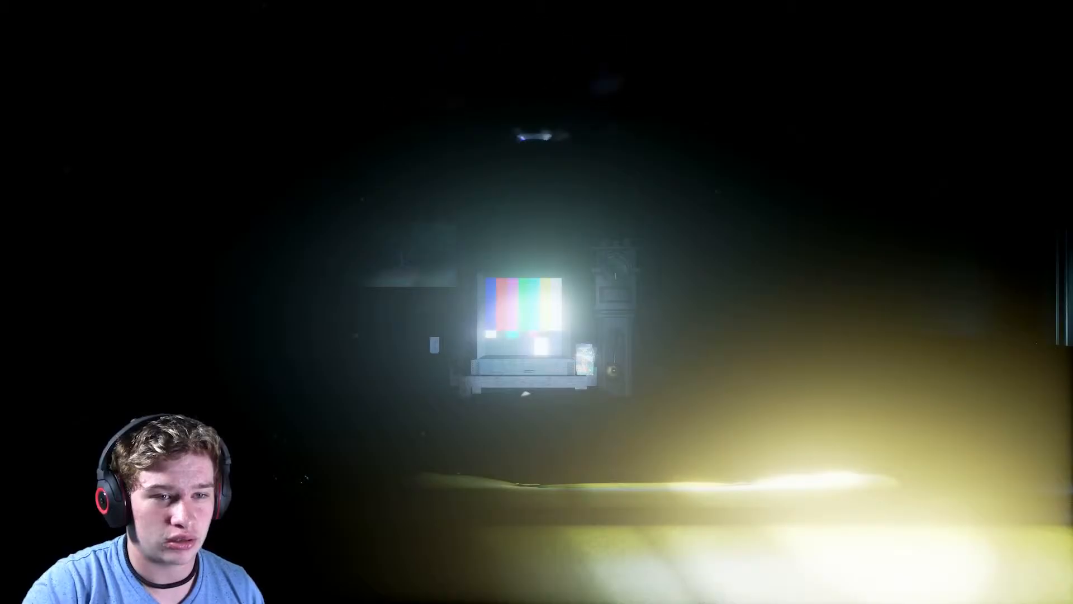
mouse_move(537, 302)
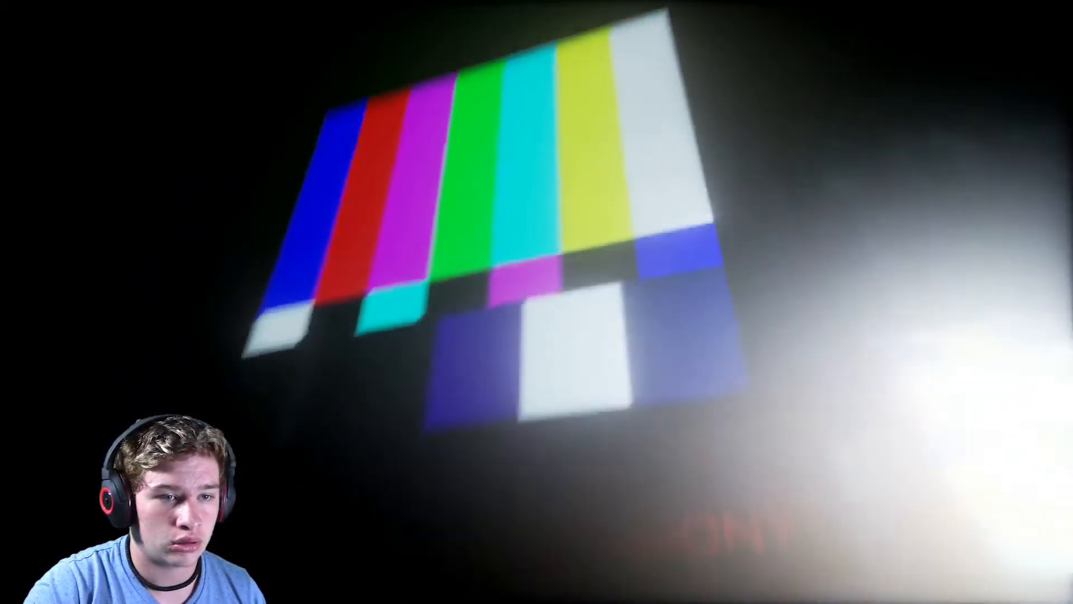